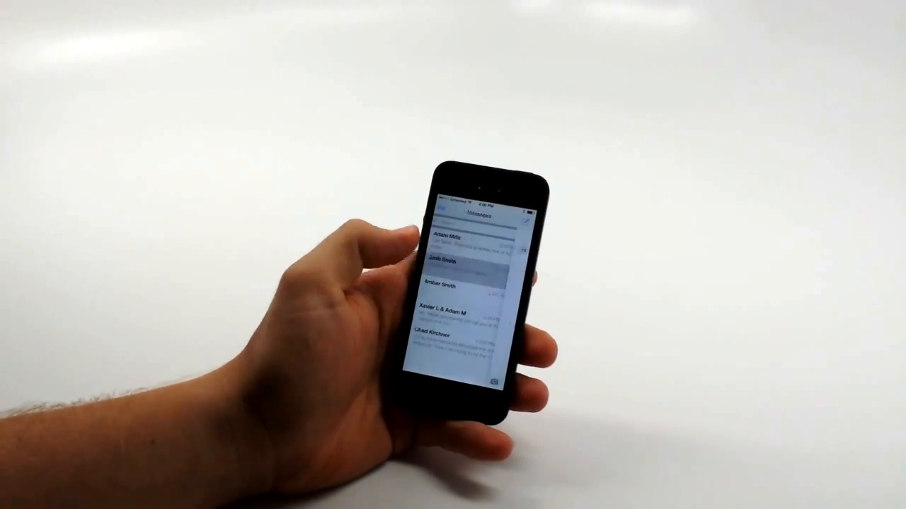
Open Settings and scroll the main list down to Sounds, Brightness & Wallpaper, Privacy and iCloud
click(460, 268)
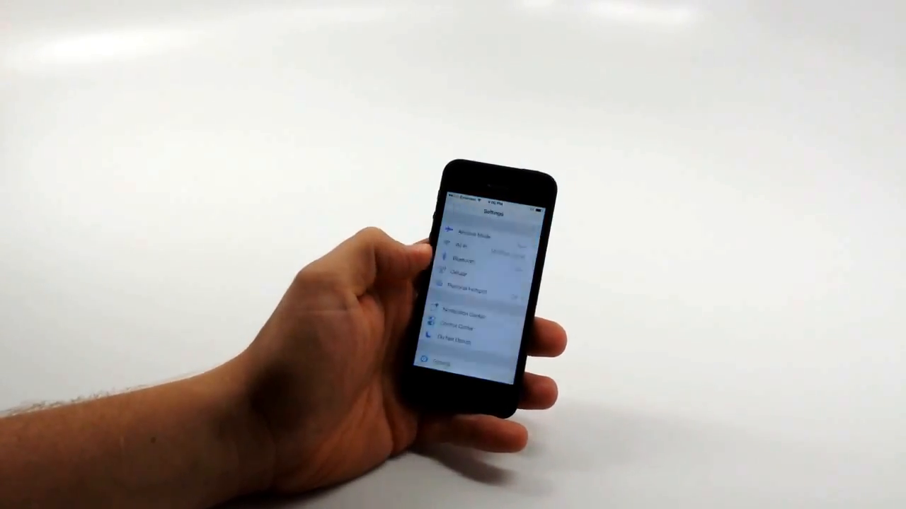
scroll(down, 3)
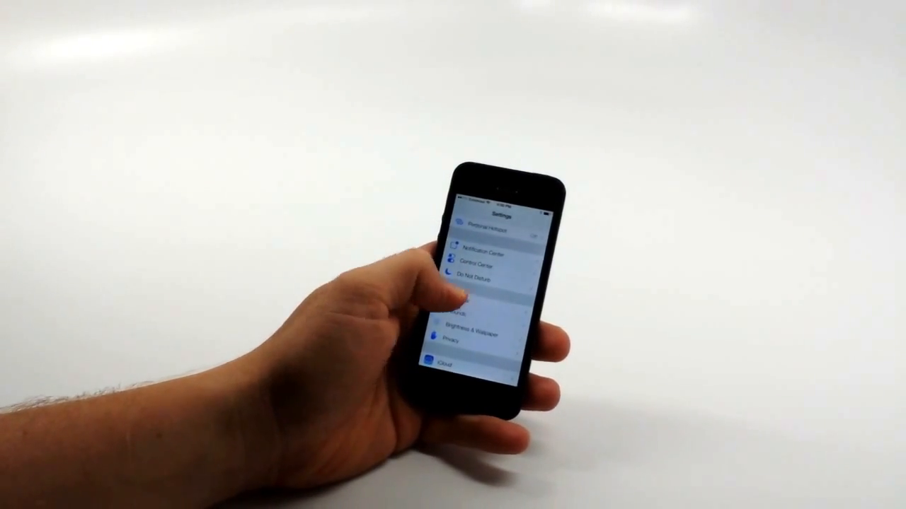